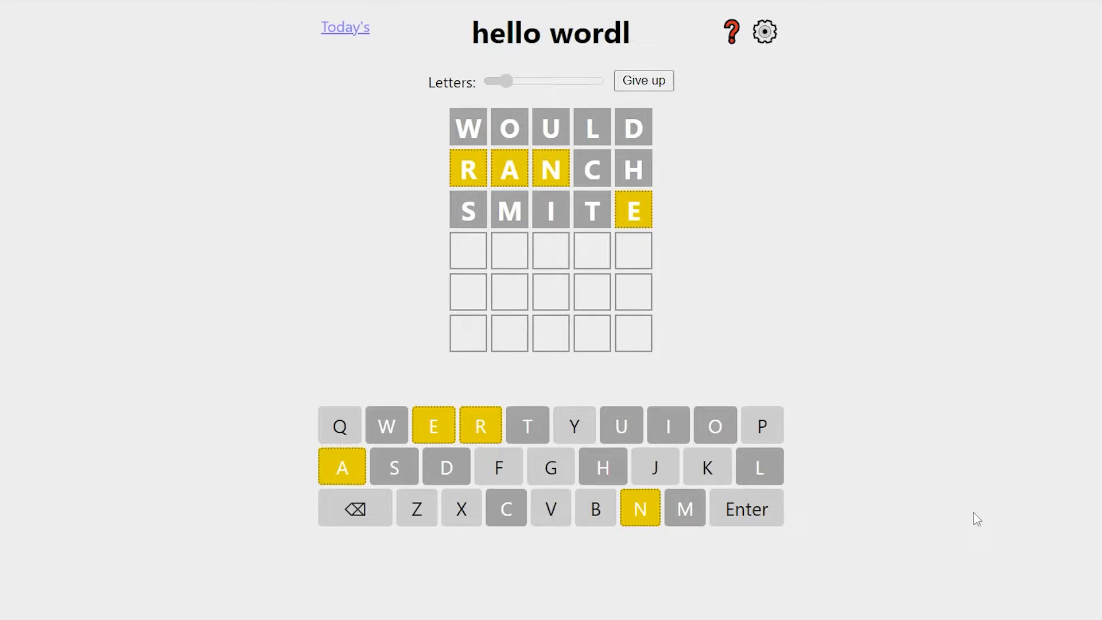
Type and submit ARENA as the guess following ANGER
{"action": "type", "text": "A"}
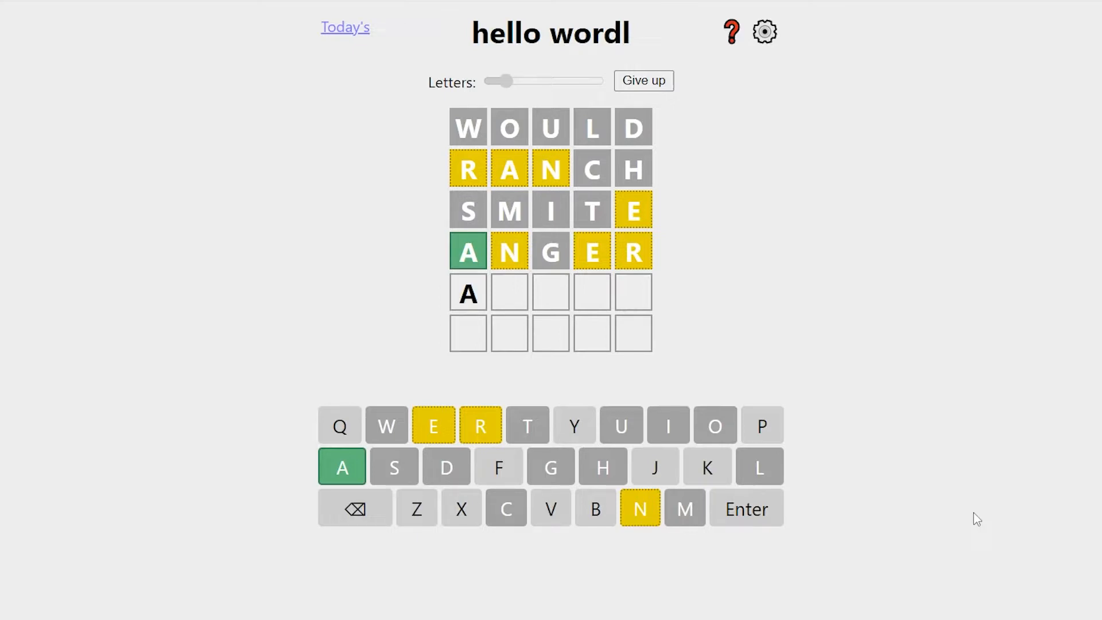
{"action": "type", "text": "RENA"}
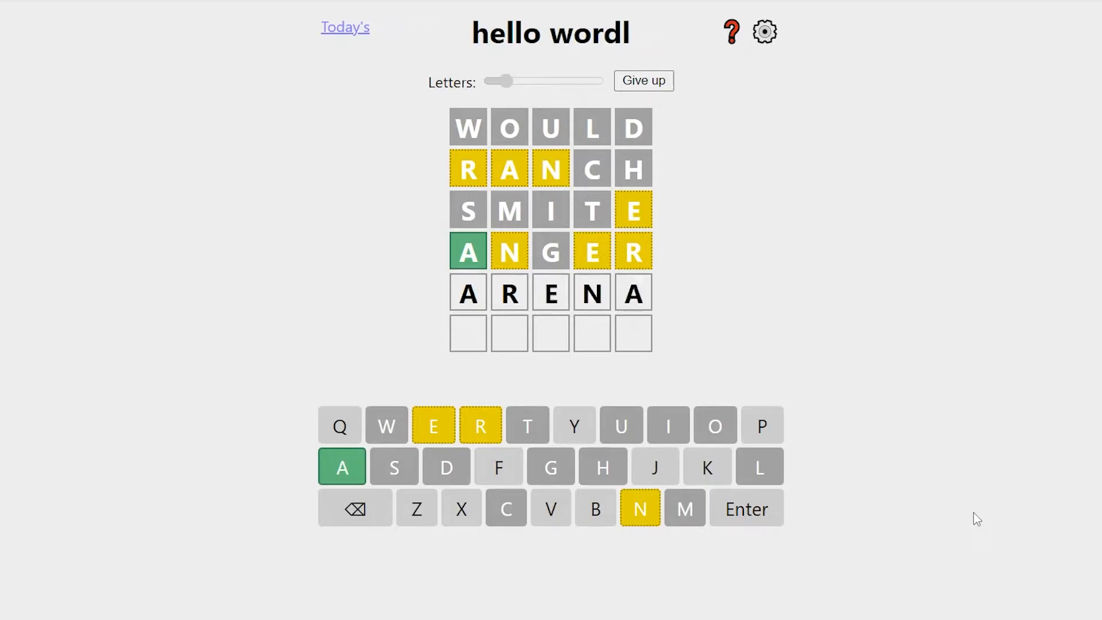
{"action": "key", "text": "Enter"}
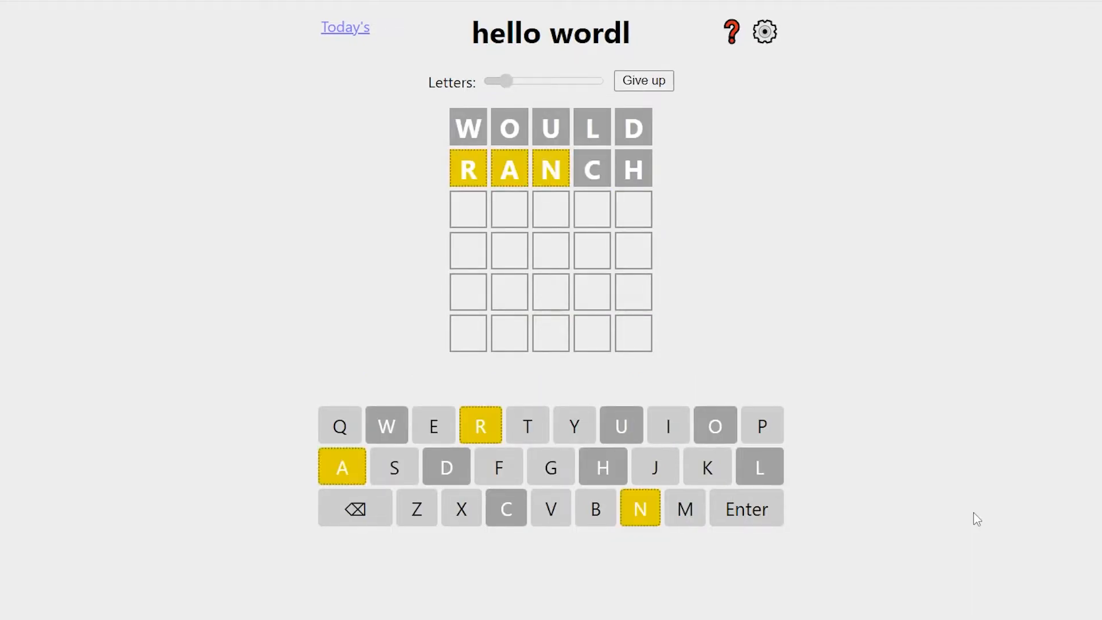
Enter SMITE as the third guess, then submit GRAIN as the fourth
{"action": "type", "text": "SMITE"}
{"action": "type", "text": "GRAIN"}
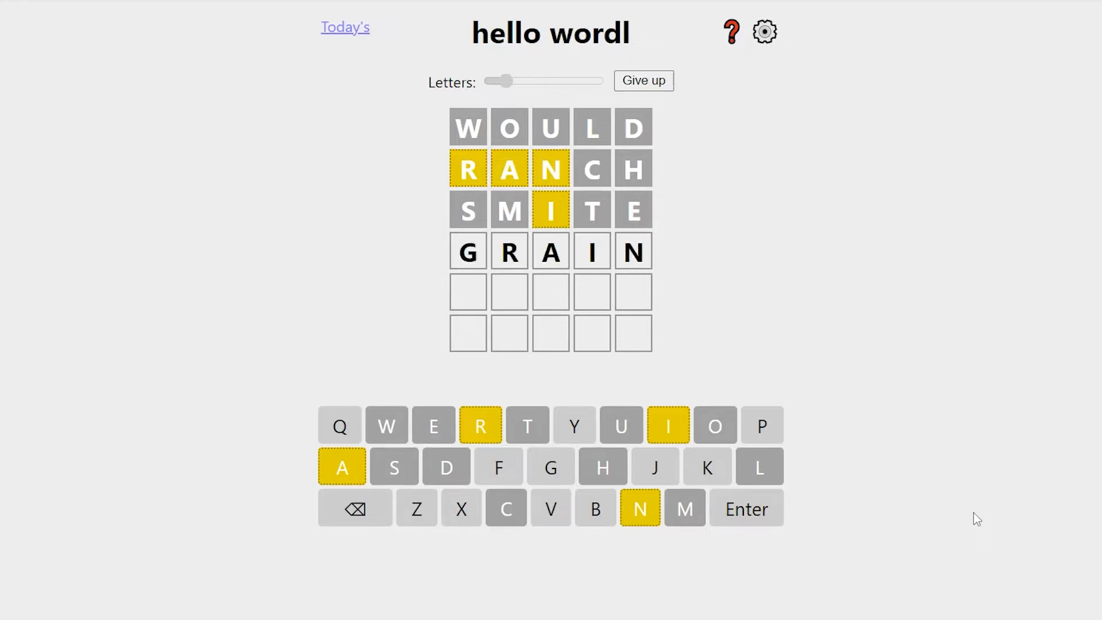
{"action": "key", "text": "Enter"}
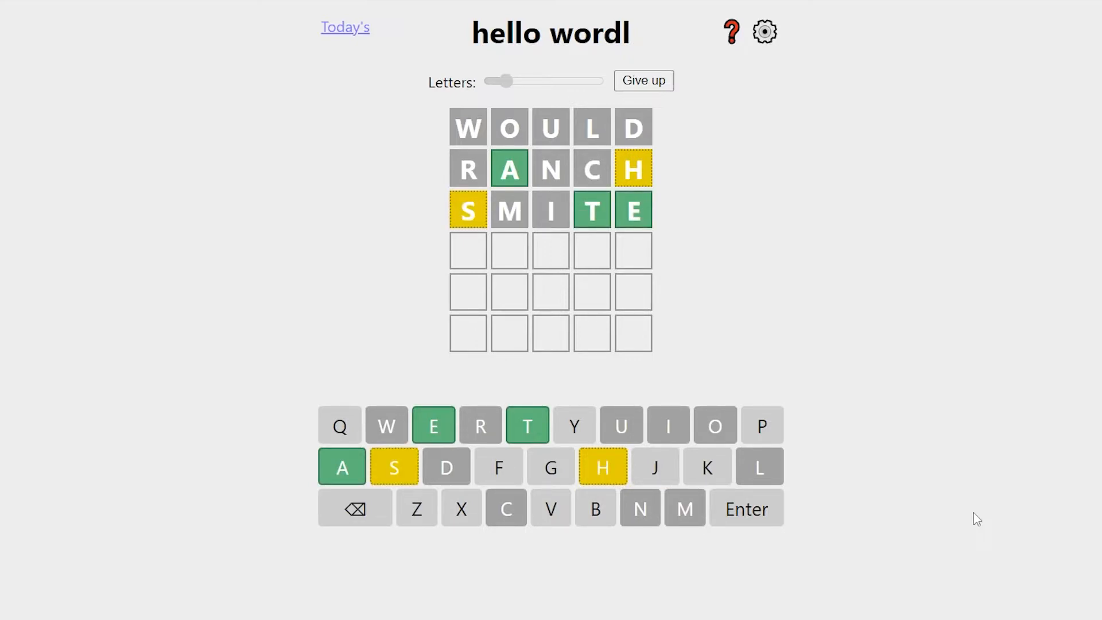
Win the puzzle with HASTE and start a new game
{"action": "key", "text": "Enter"}
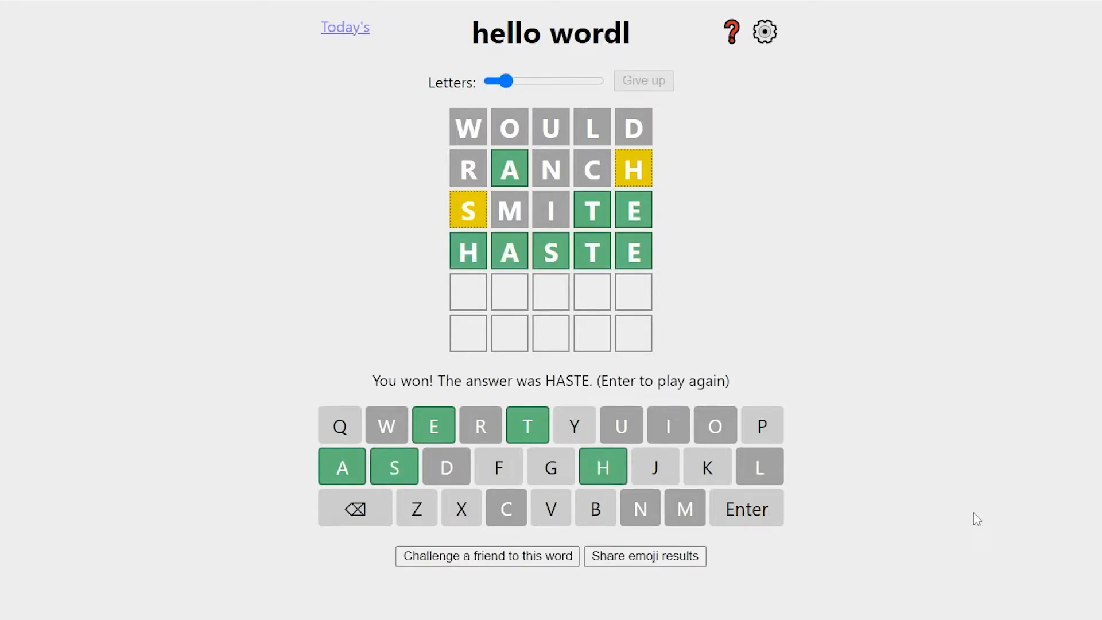
{"action": "key", "text": "Enter"}
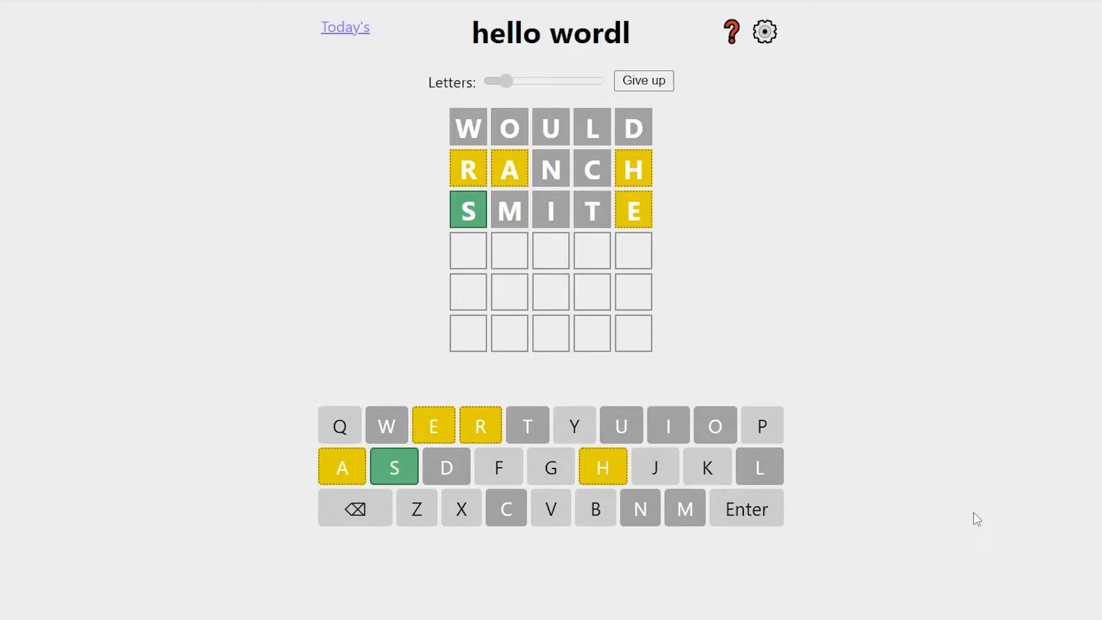
Begin the fourth guess with H after WOULD, RANCH and SMITE
{"action": "type", "text": "H"}
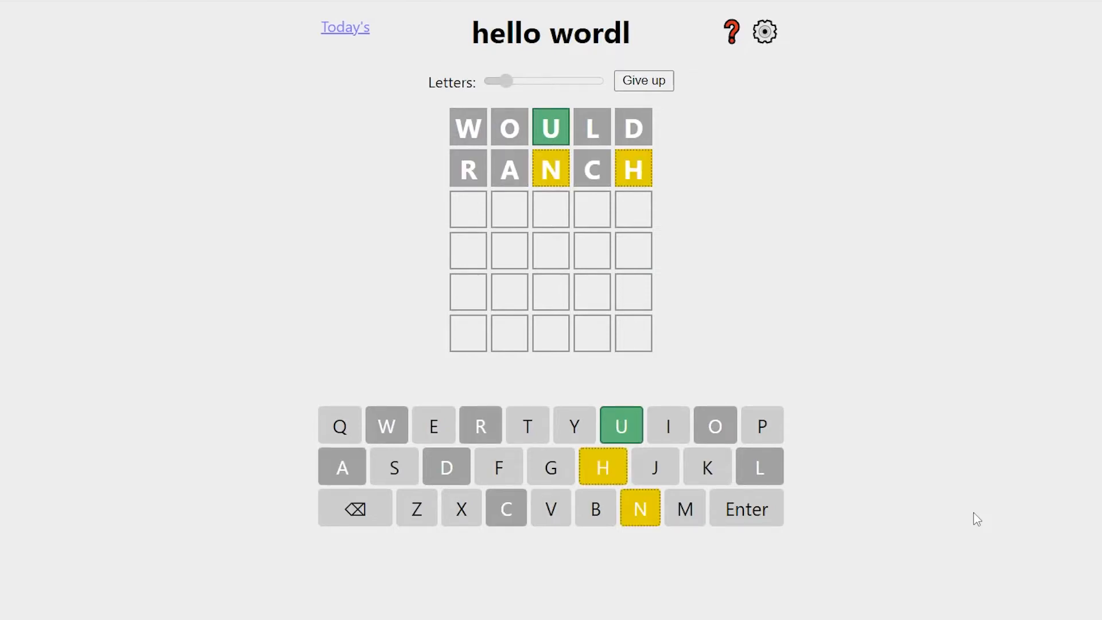
Type SMITE as the third guess after WOULD and RANCH
{"action": "type", "text": "SMIT"}
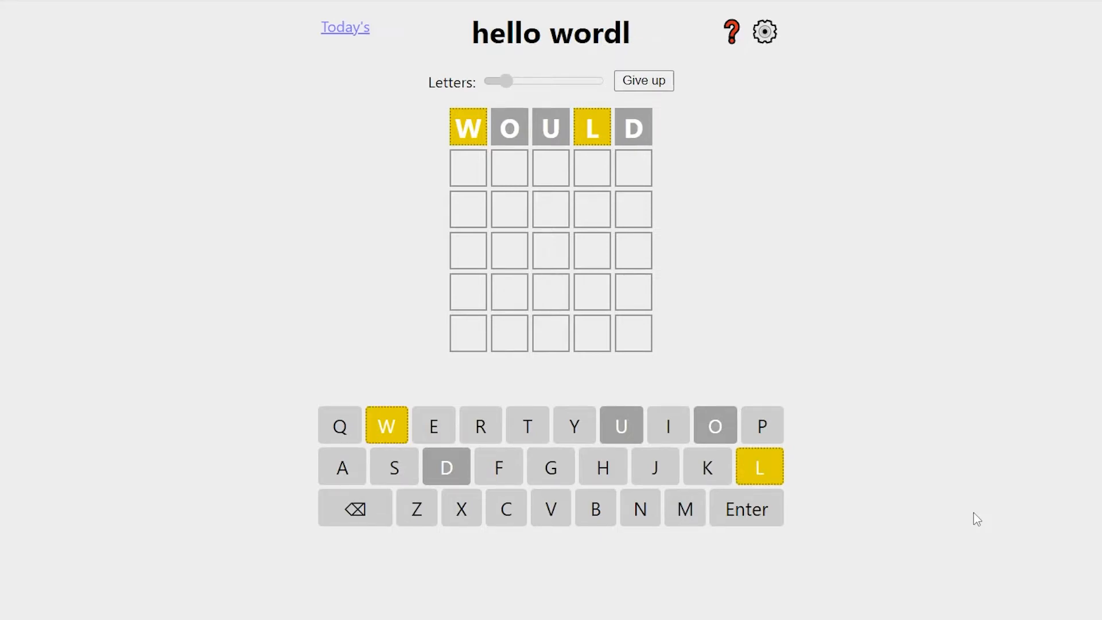
Submit RANCH, win with CRAWL, and start the next puzzle
{"action": "type", "text": "RANCH"}
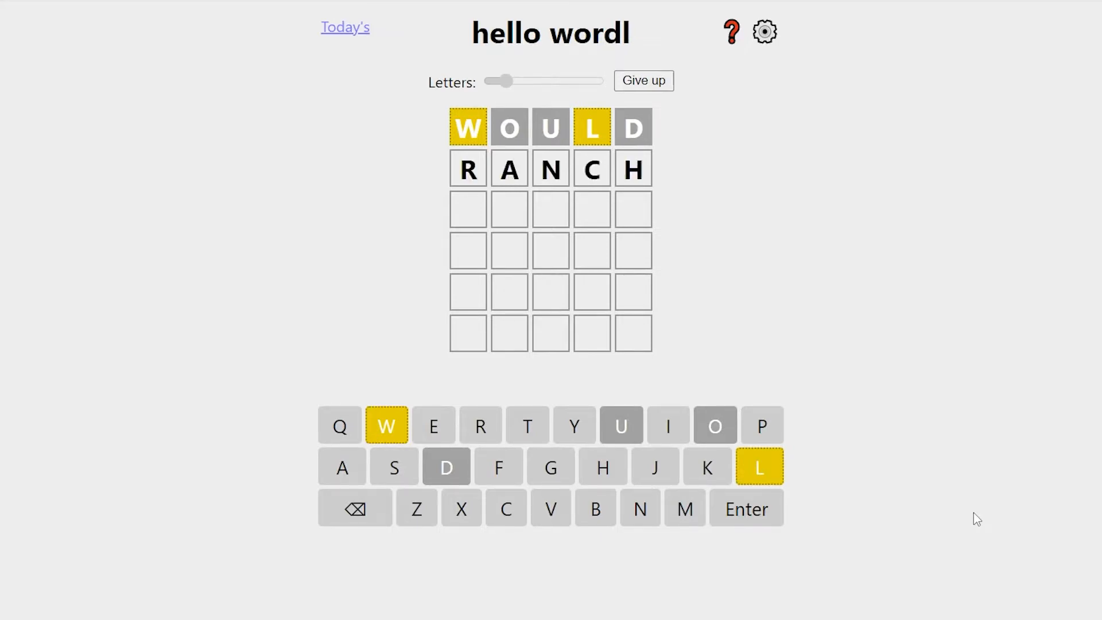
{"action": "left_click", "coordinate": [745, 508]}
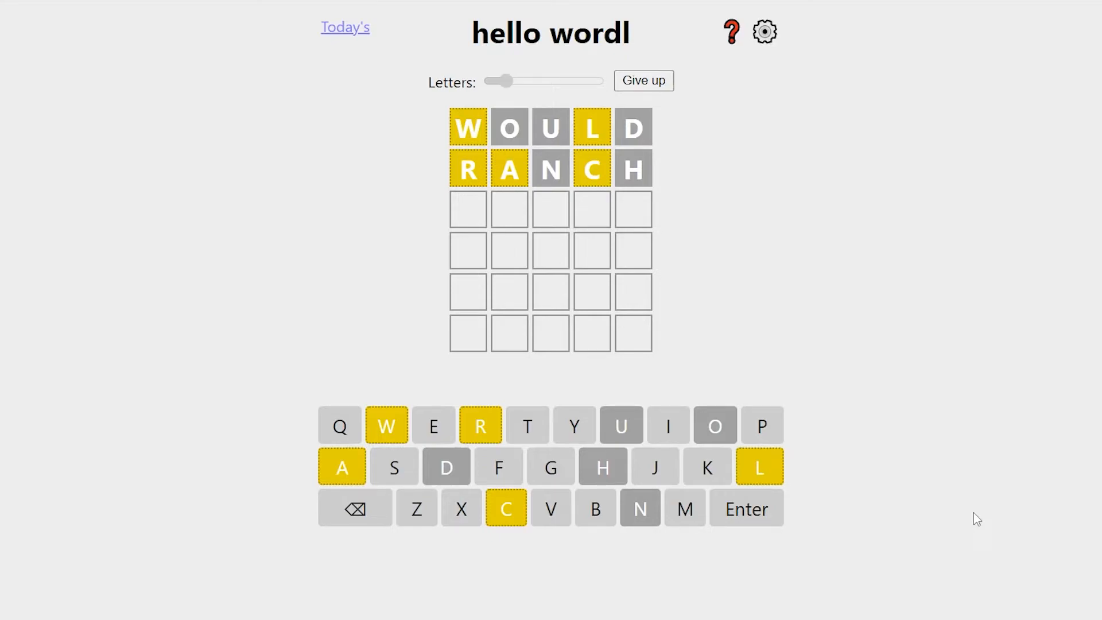
{"action": "key", "text": "Enter"}
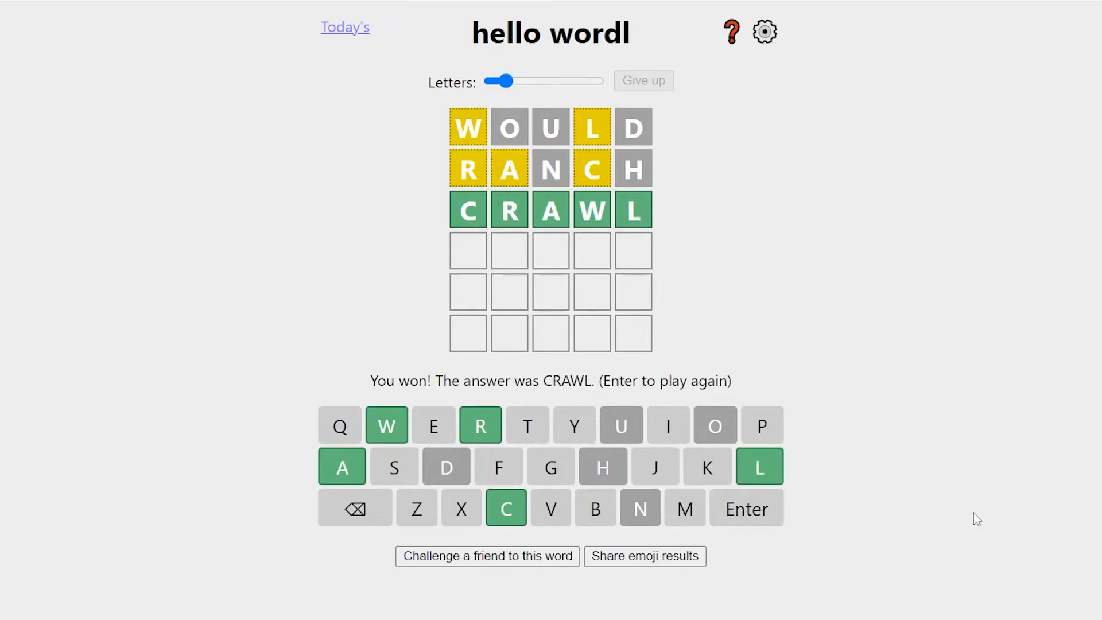
{"action": "key", "text": "Enter"}
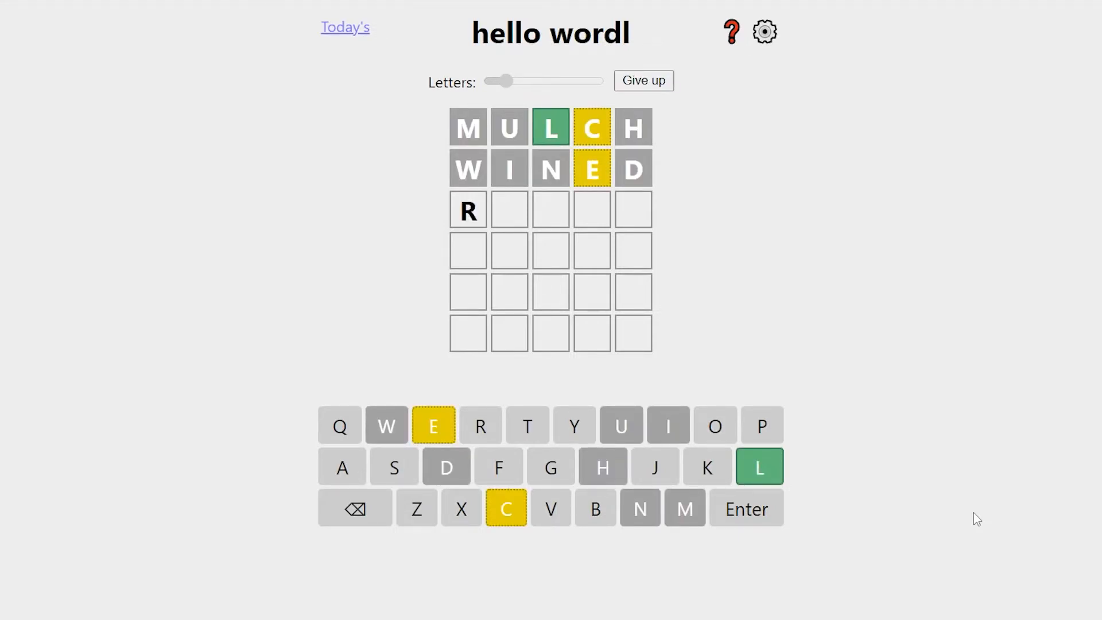
Complete and submit ROAST, then win the MULCH puzzle with CELLO
{"action": "type", "text": "OAST"}
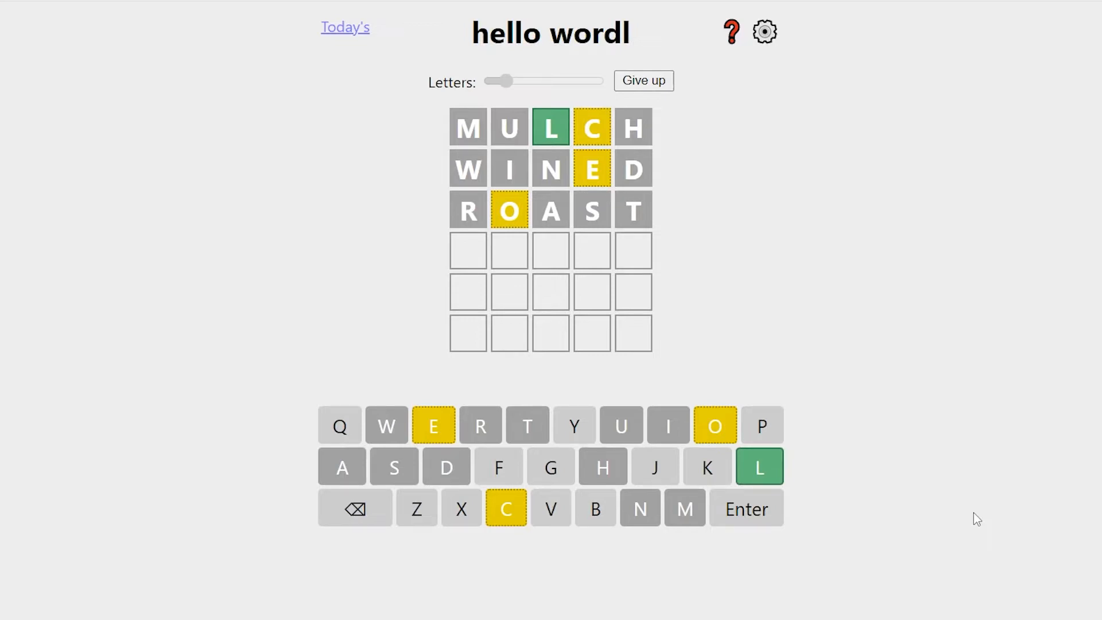
{"action": "left_click", "coordinate": [505, 508]}
{"action": "type", "text": "CELLO"}
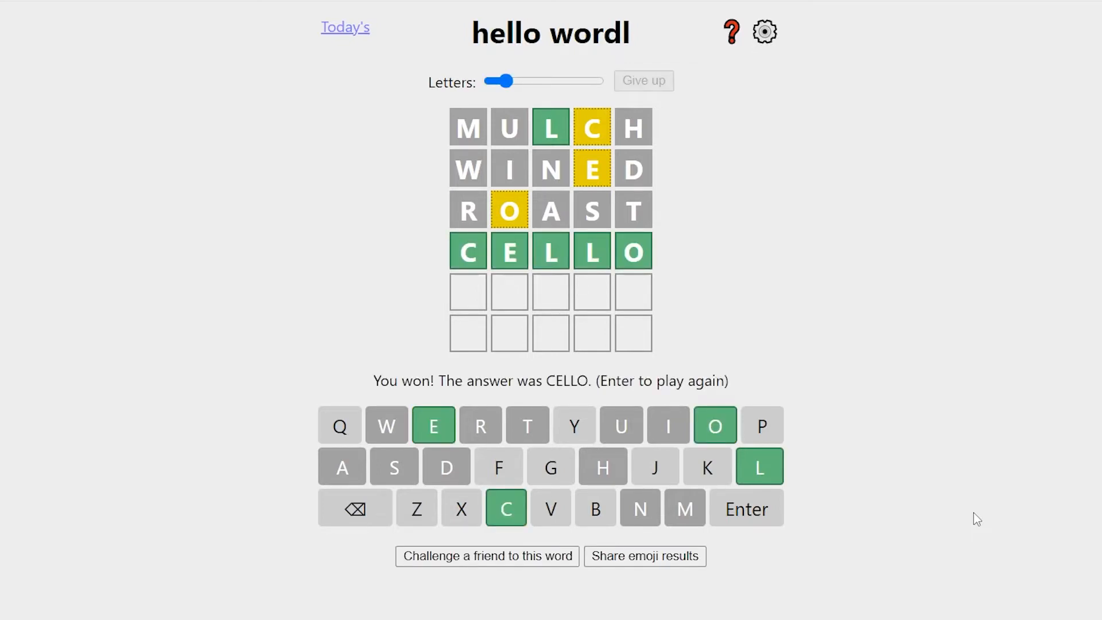
Start a new puzzle and submit the opening guesses MULCH, WINED and ROAST
{"action": "key", "text": "Enter"}
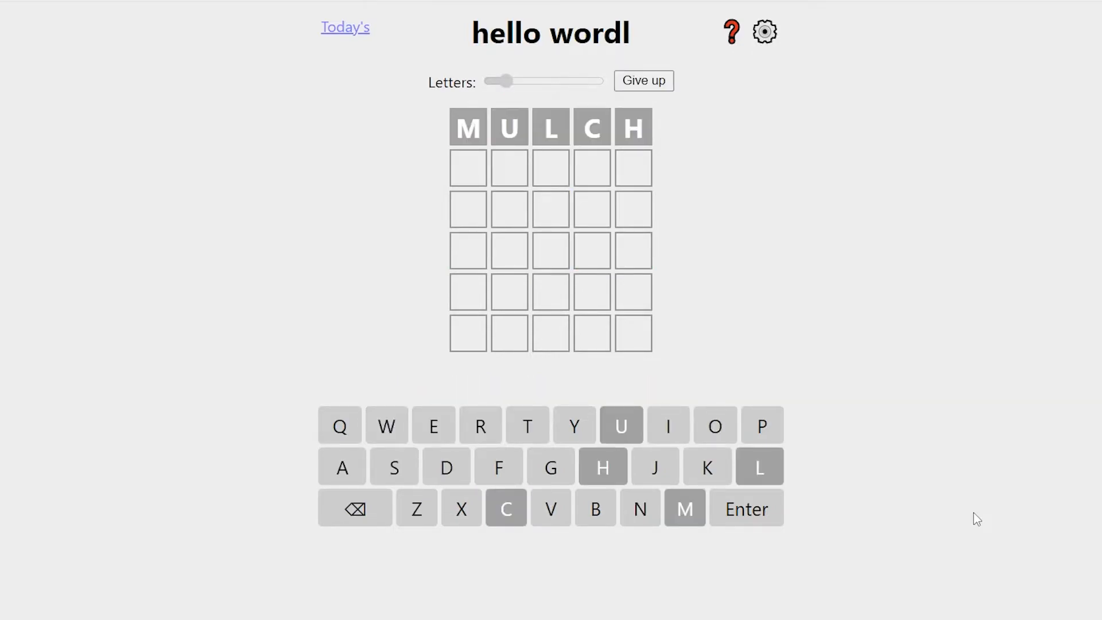
{"action": "key", "text": "Enter"}
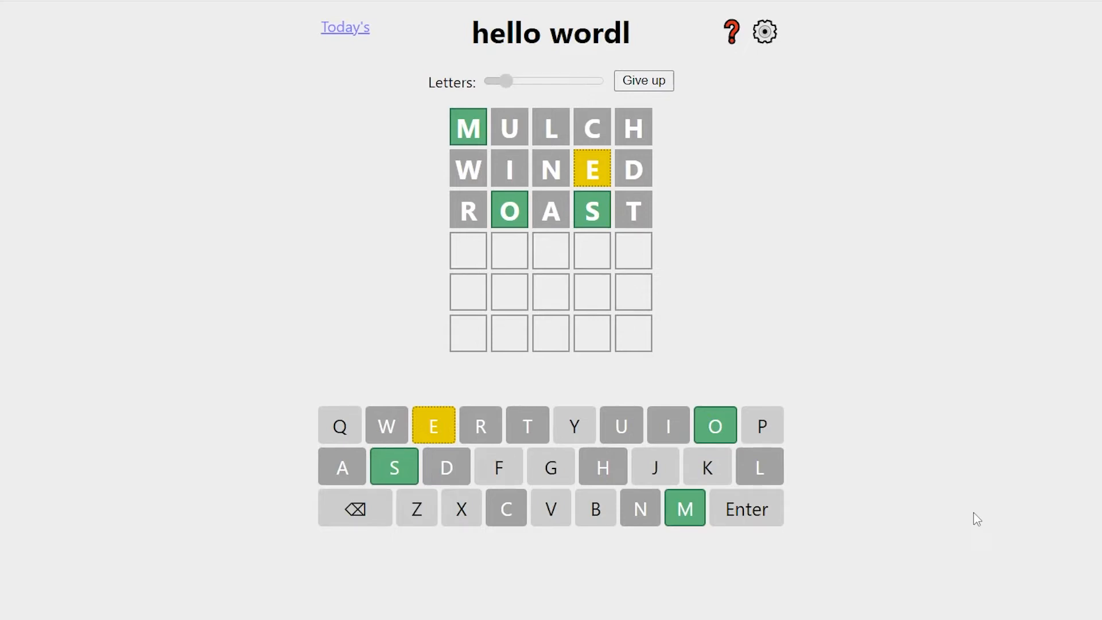
{"action": "key", "text": "Enter"}
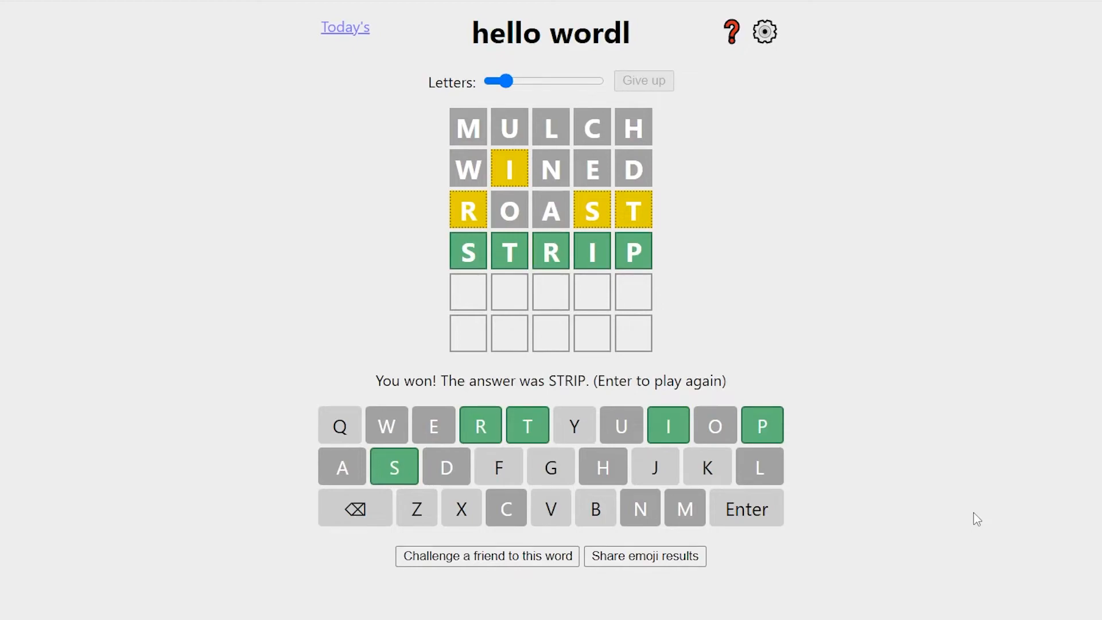
Win with STRIP and start a fresh puzzle
{"action": "key", "text": "Enter"}
{"action": "type", "text": "T"}
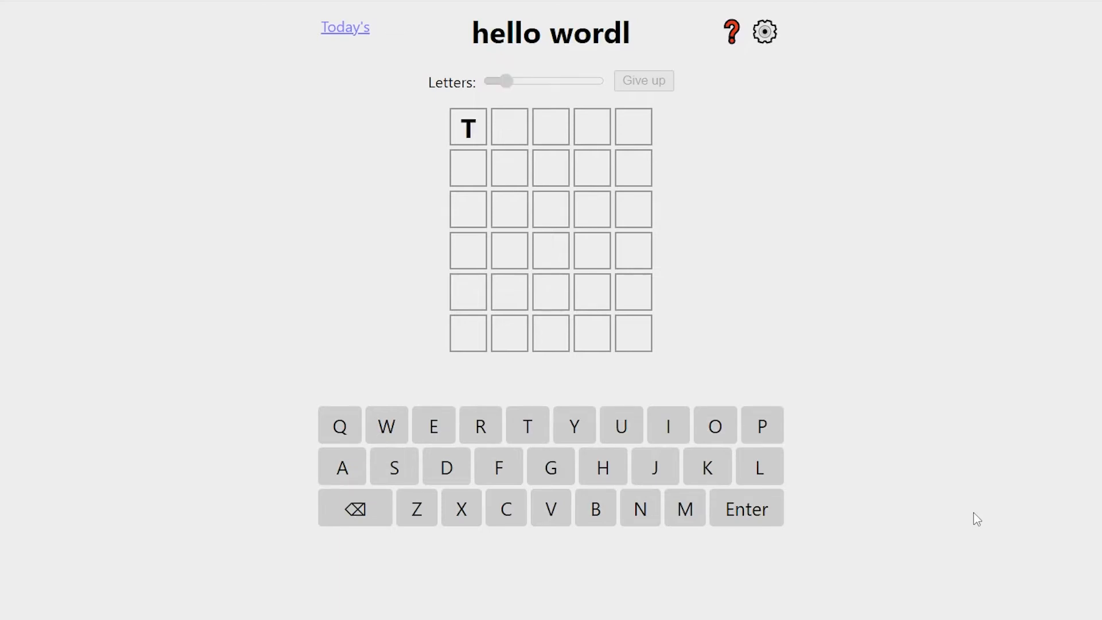
Submit the opening guess TWIRL, then type D to finish NAMED
{"action": "key", "text": "Enter"}
{"action": "type", "text": "NAM"}
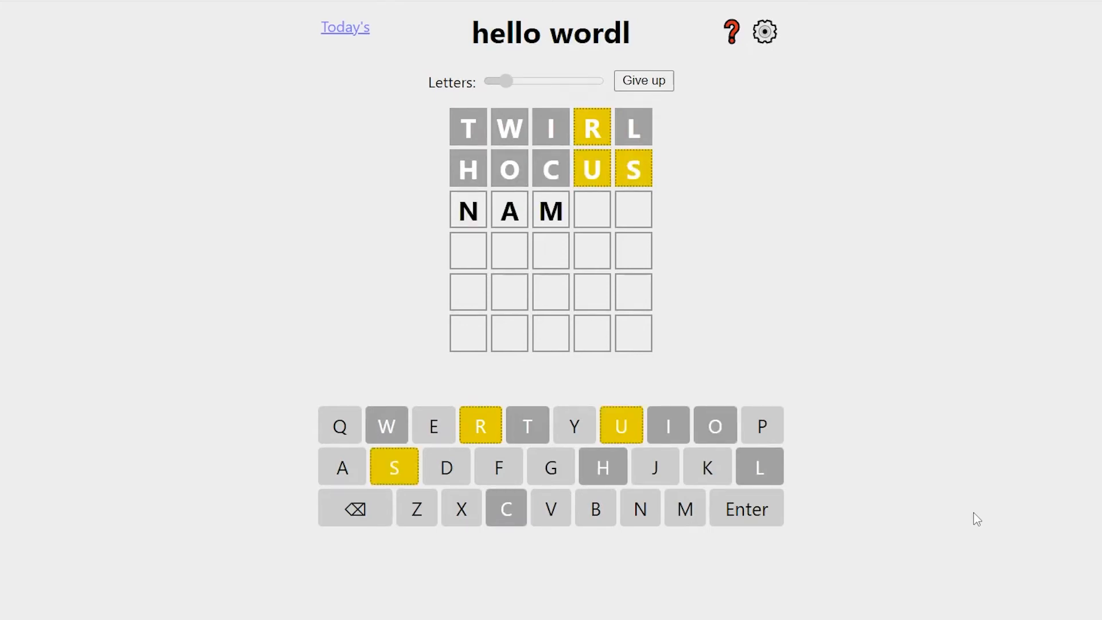
{"action": "type", "text": "D"}
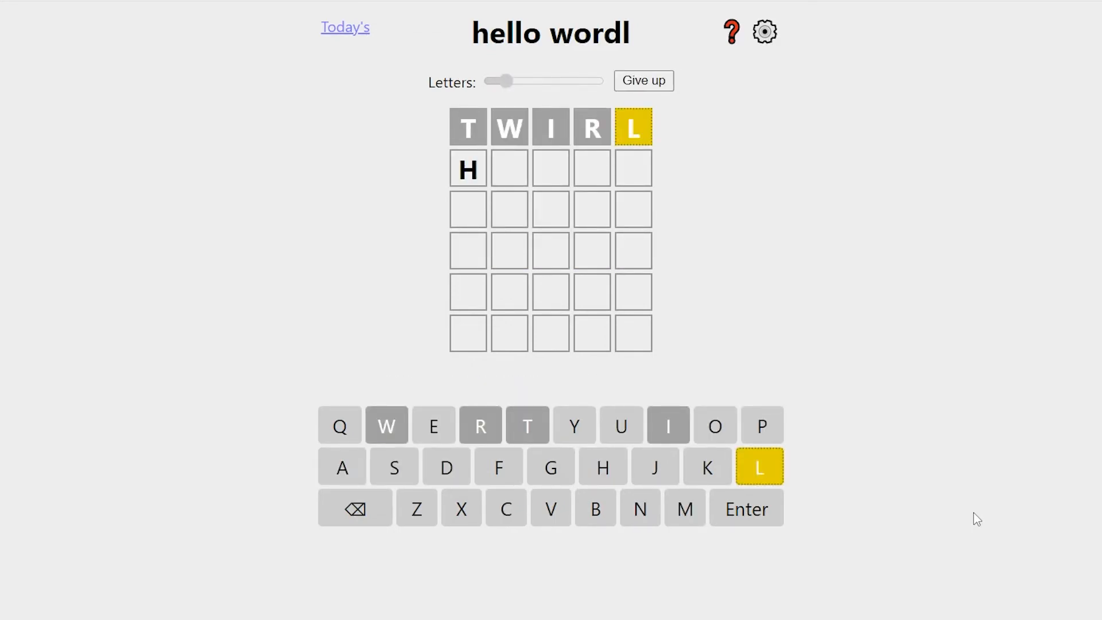
Submit HOCUS as the second guess after TWIRL, then type CLASS
{"action": "key", "text": "Enter"}
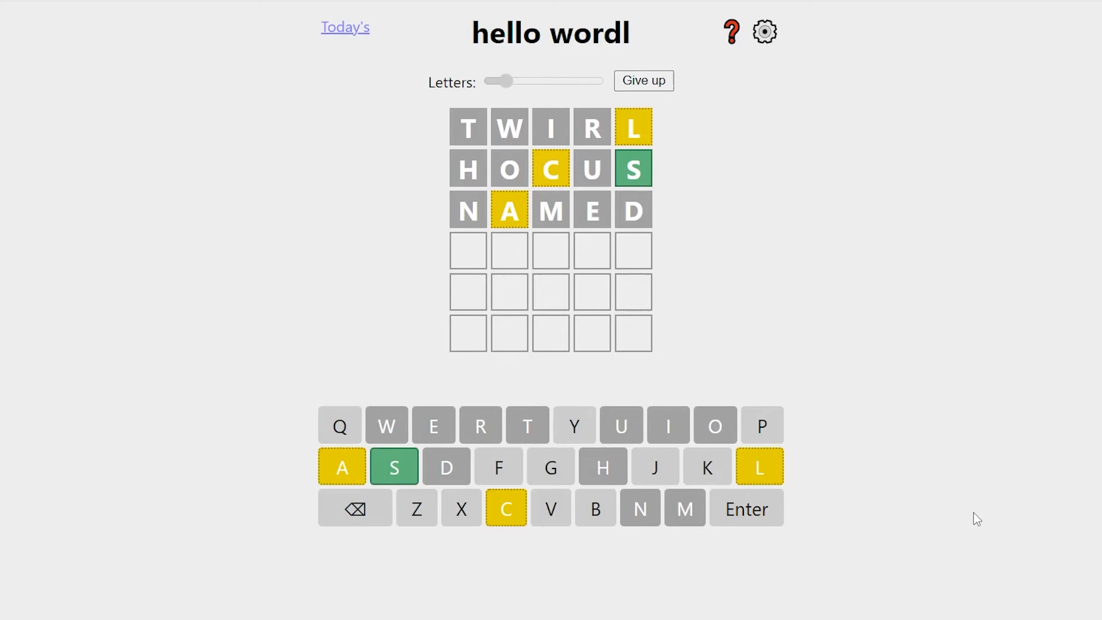
{"action": "type", "text": "CLASS"}
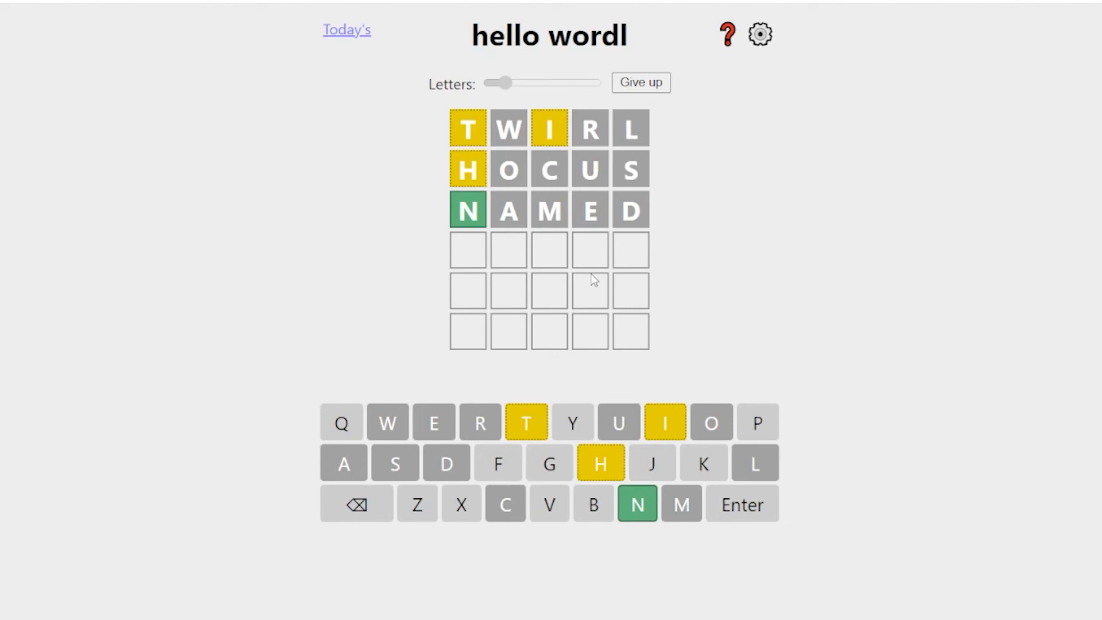
{"action": "mouse_move", "coordinate": [473, 272]}
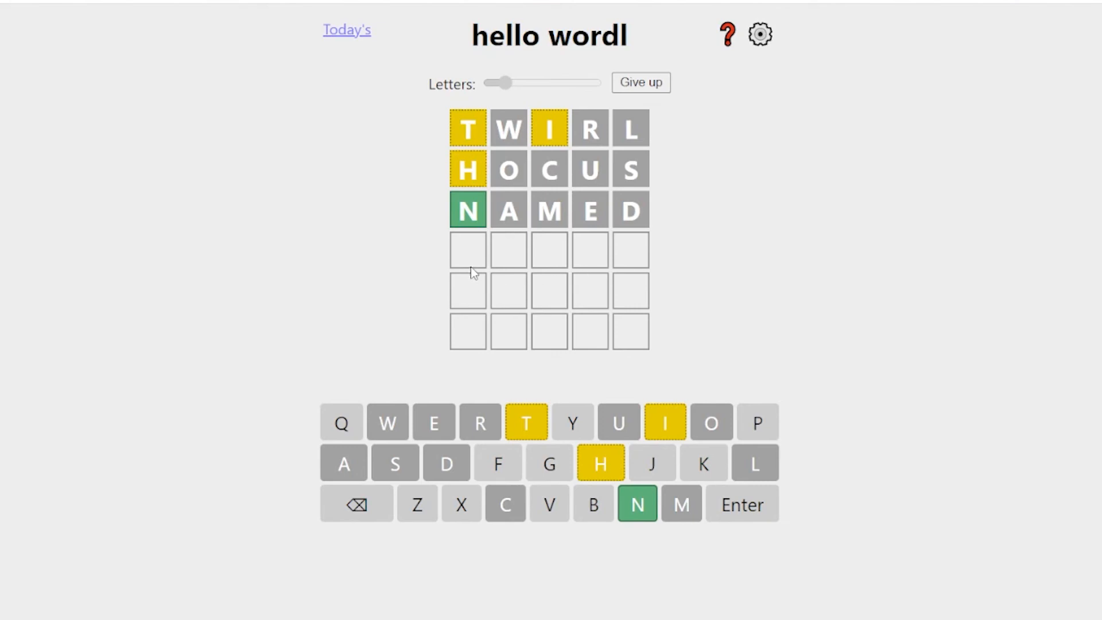